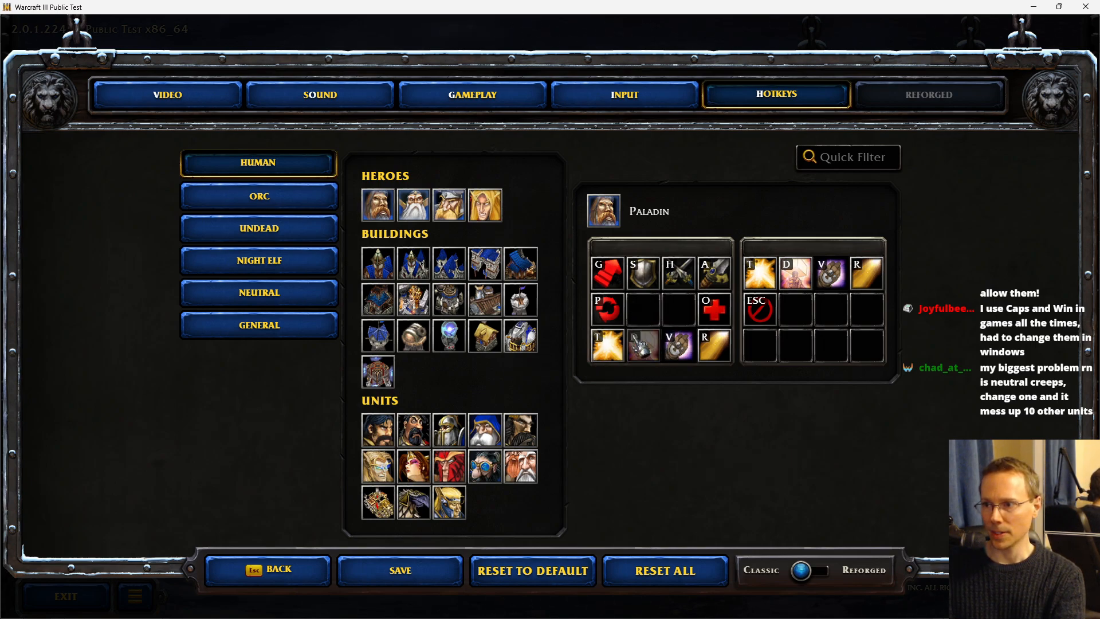
Bind the Paladin's Holy Light to T and move to the General hotkey category
click(640, 342)
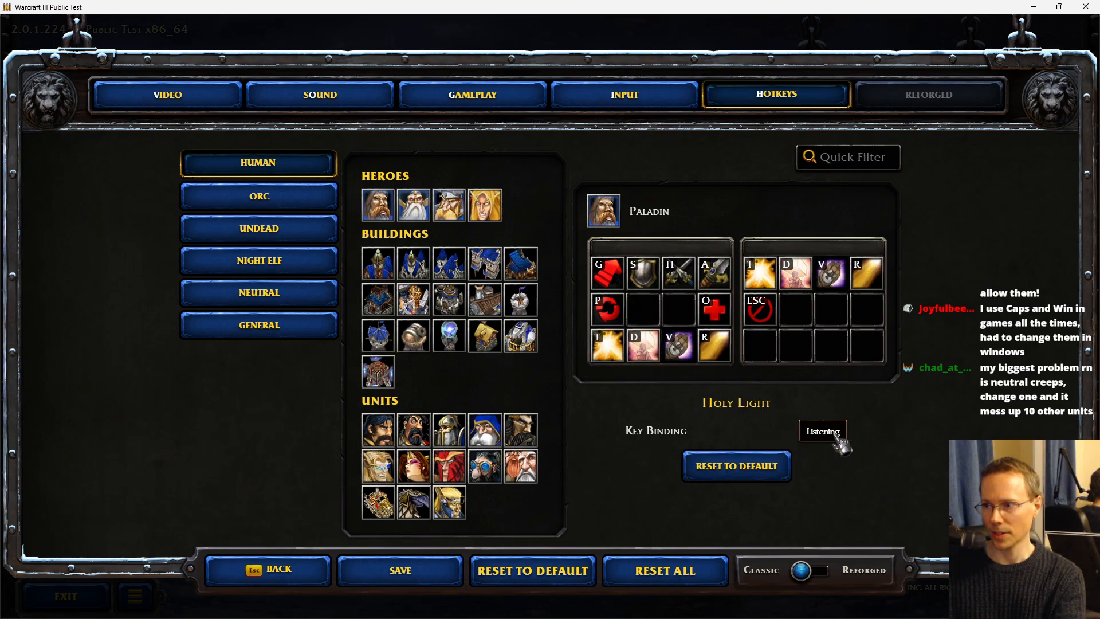
key(t)
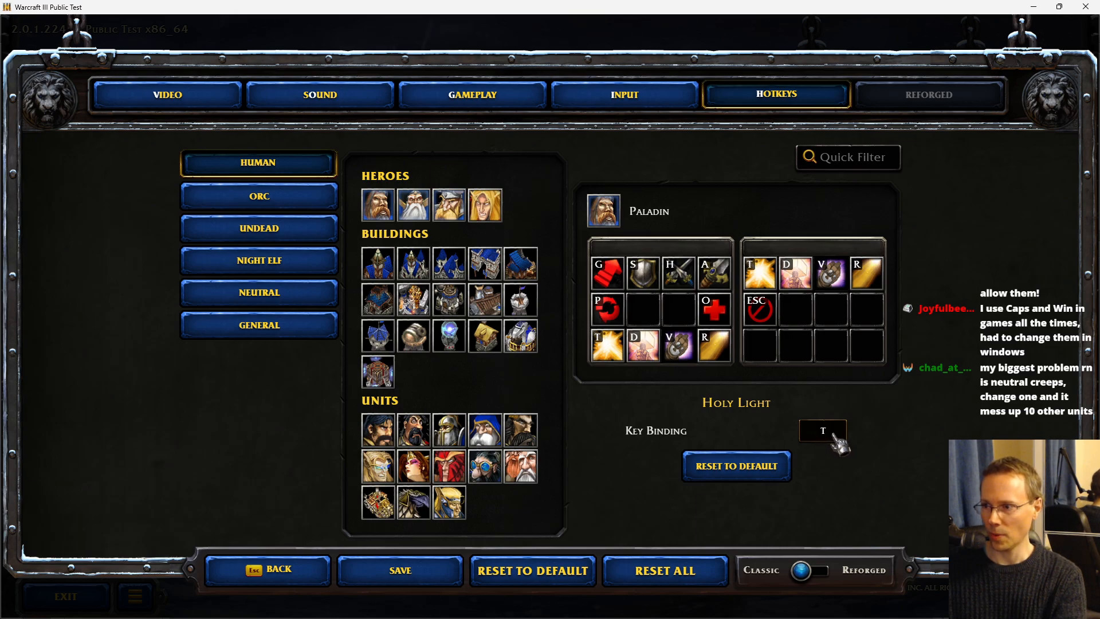
click(258, 324)
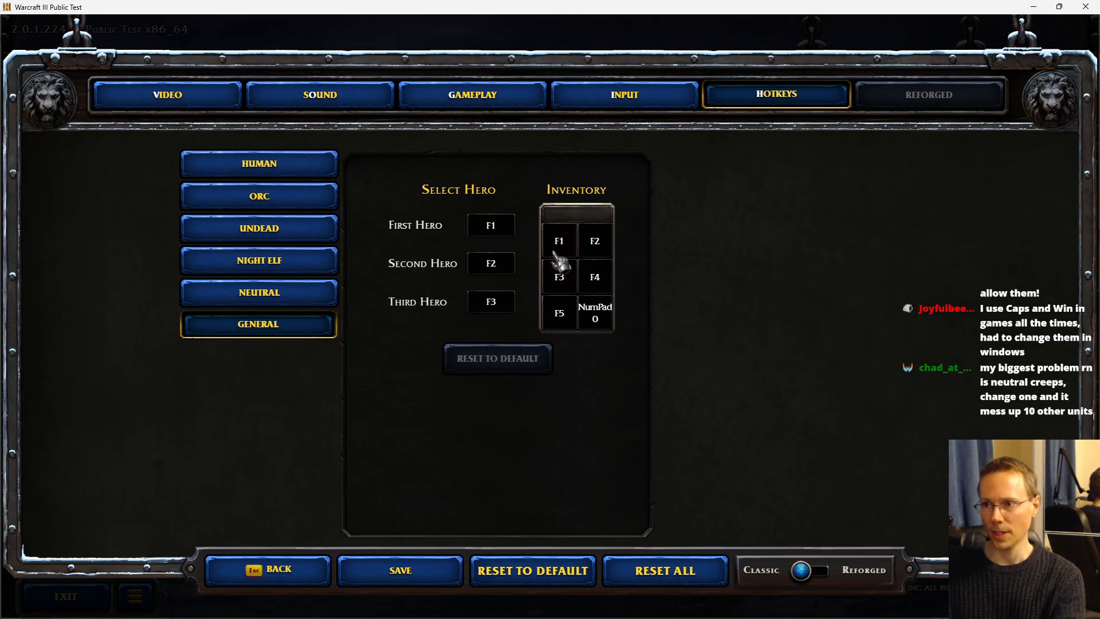
mouse_move(566, 249)
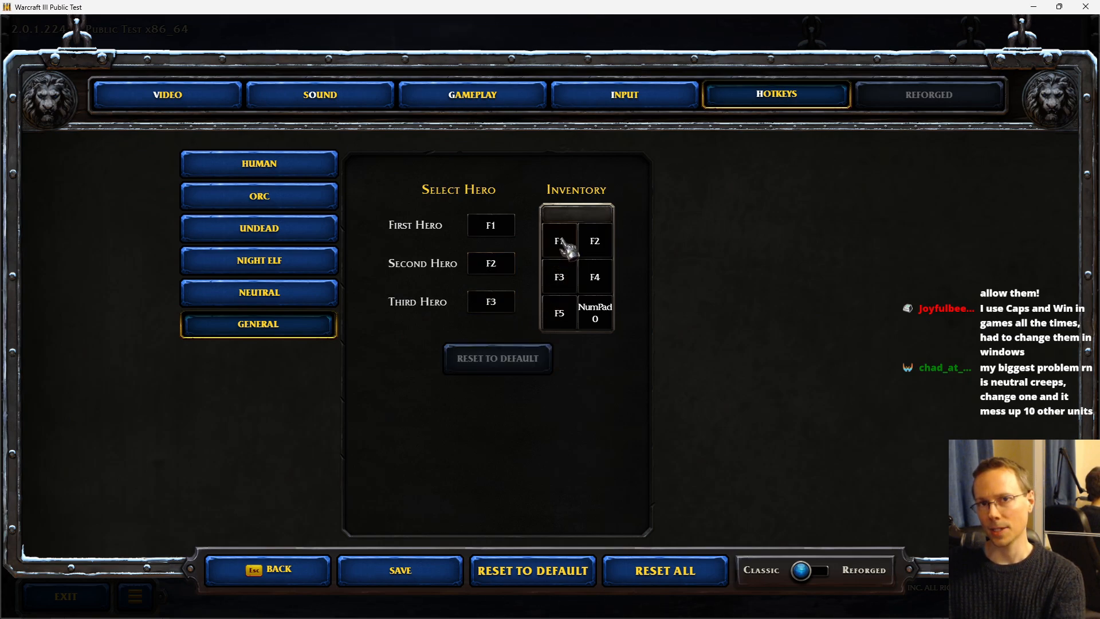
mouse_move(599, 326)
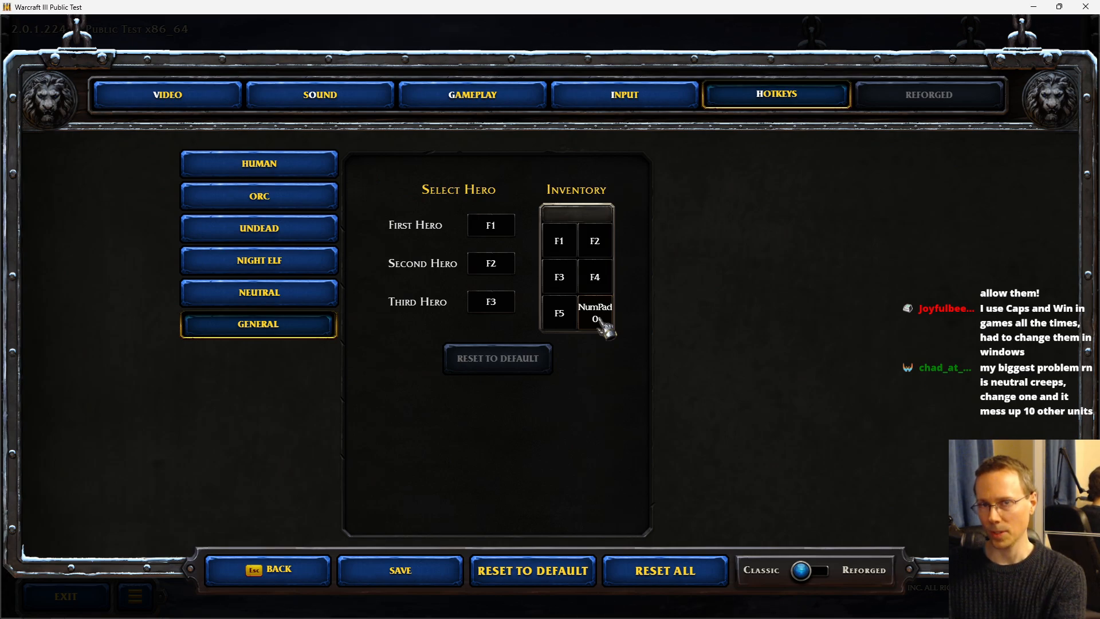
Start rebinding the NumPad 0 inventory slot, trying F8 as its new key
click(594, 314)
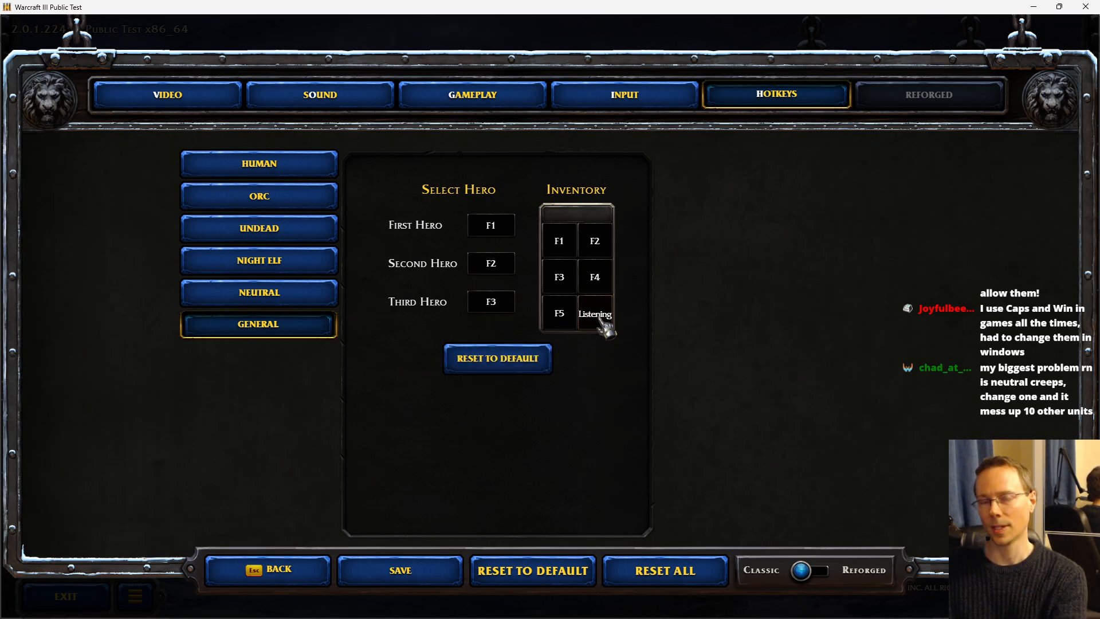
key(F8)
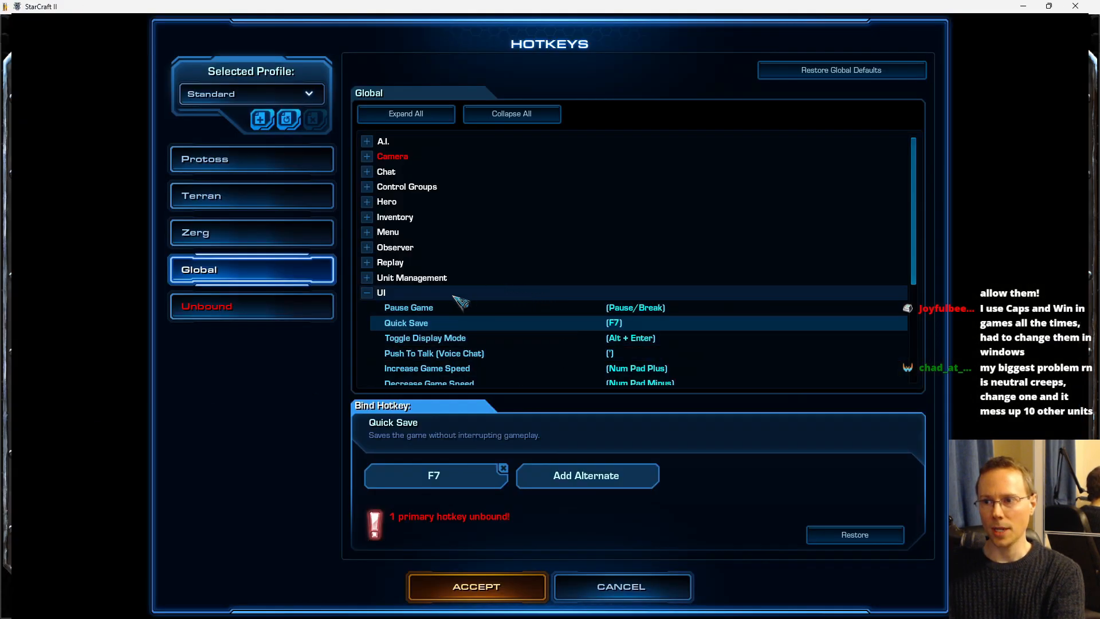
mouse_move(625, 334)
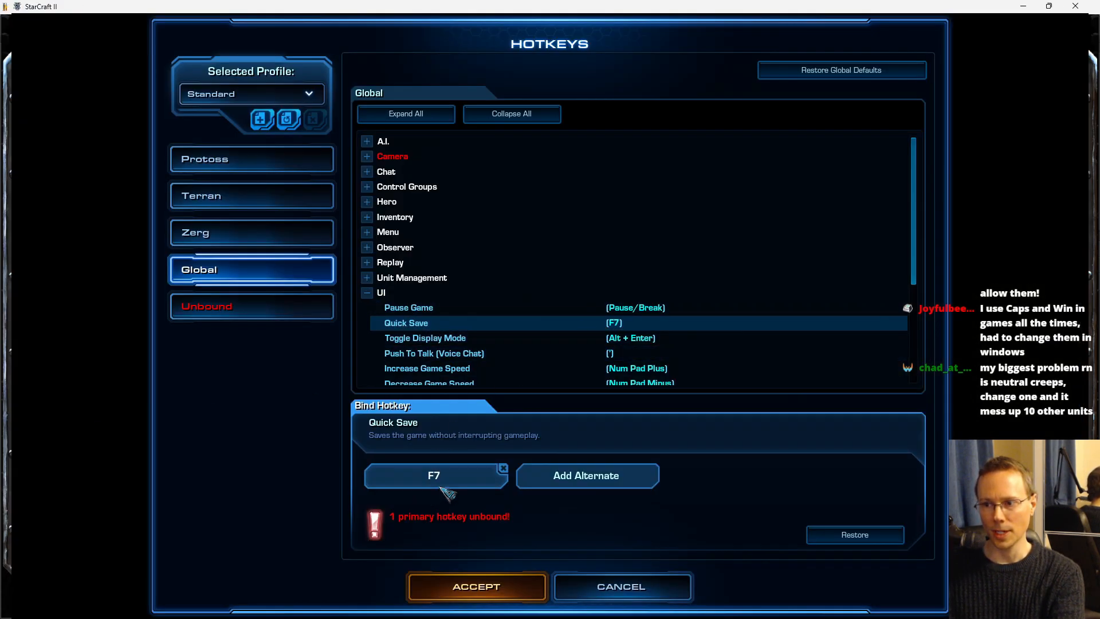
mouse_move(524, 531)
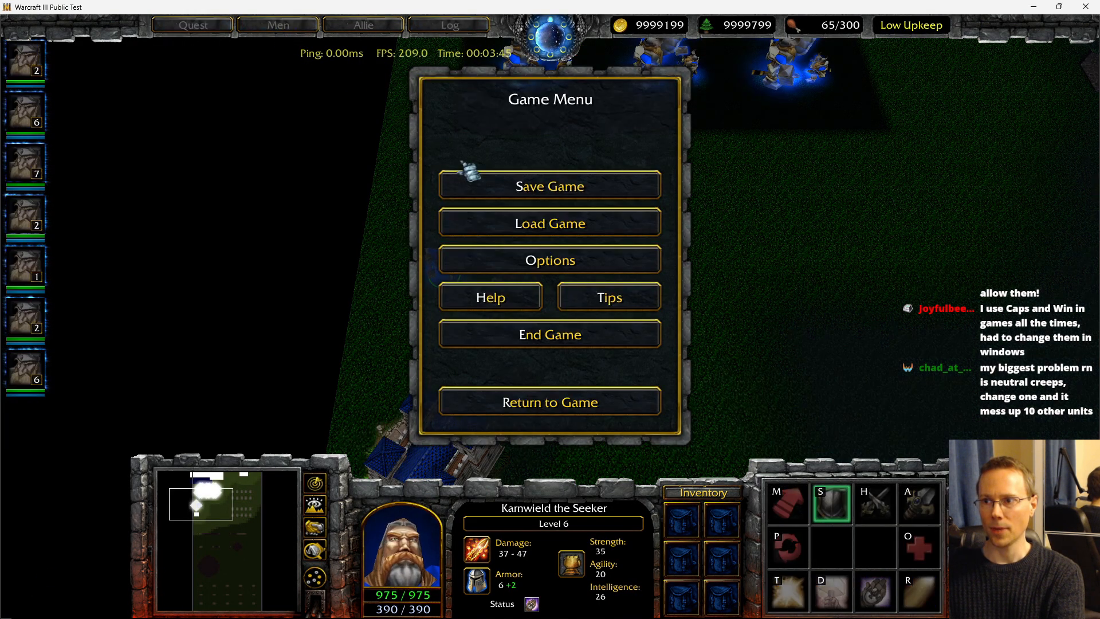
Browse the in-game Help list of keyboard commands from top to bottom, then dismiss it
click(489, 297)
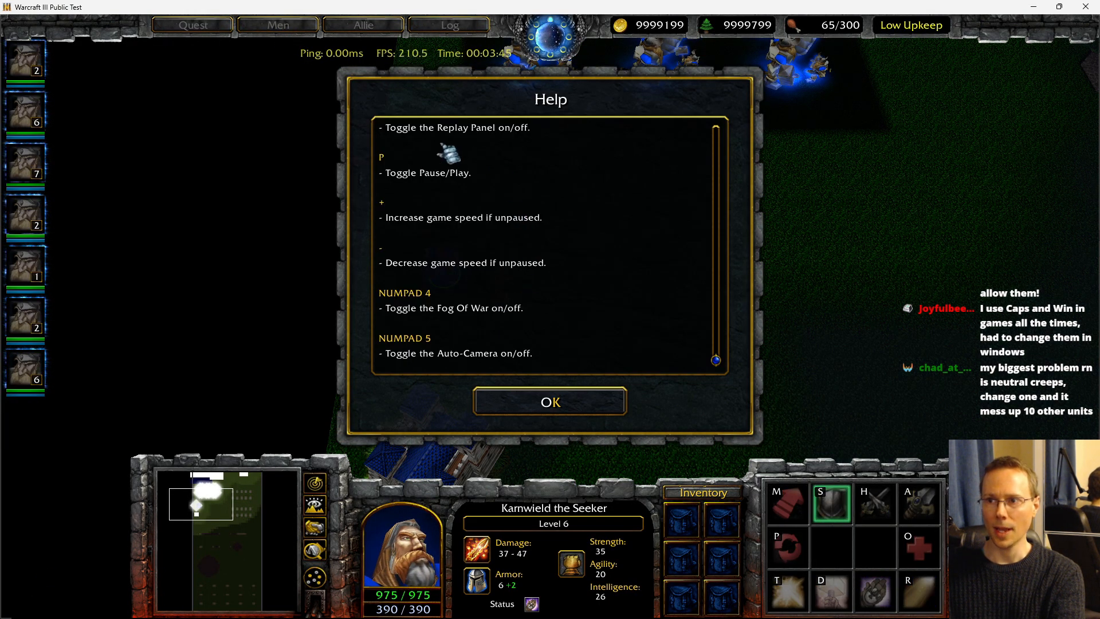
scroll(up, 3)
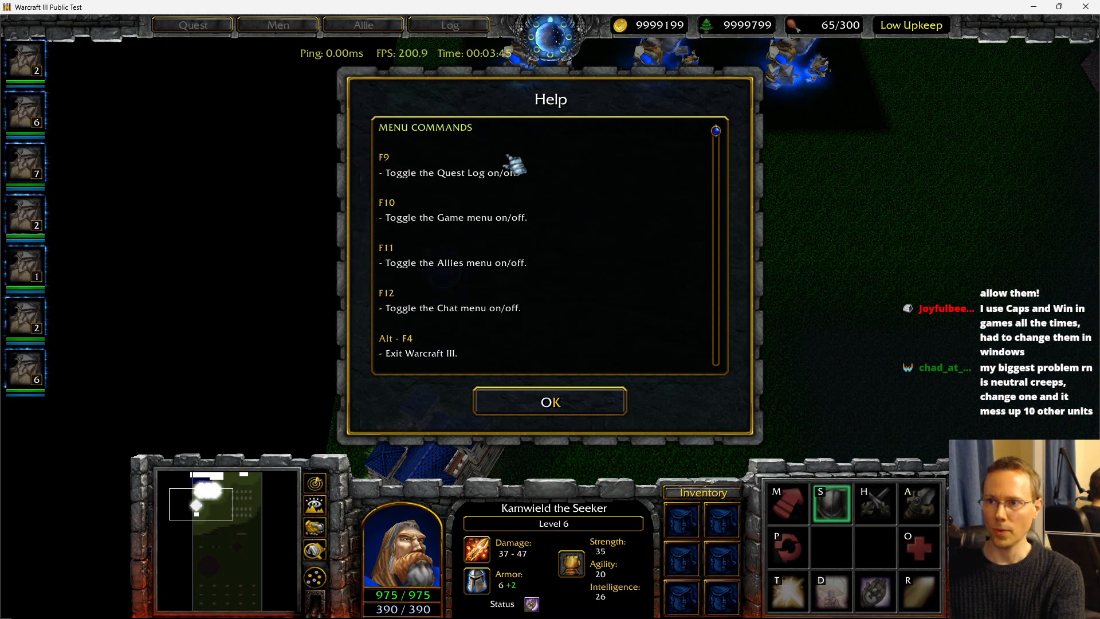
mouse_move(730, 162)
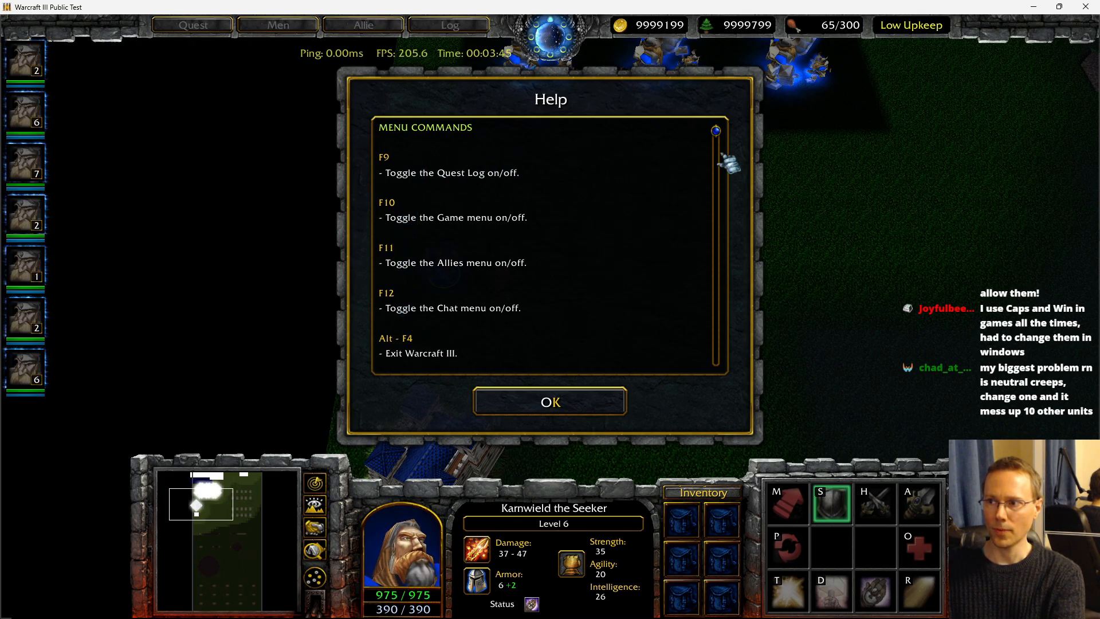
scroll(down, 3)
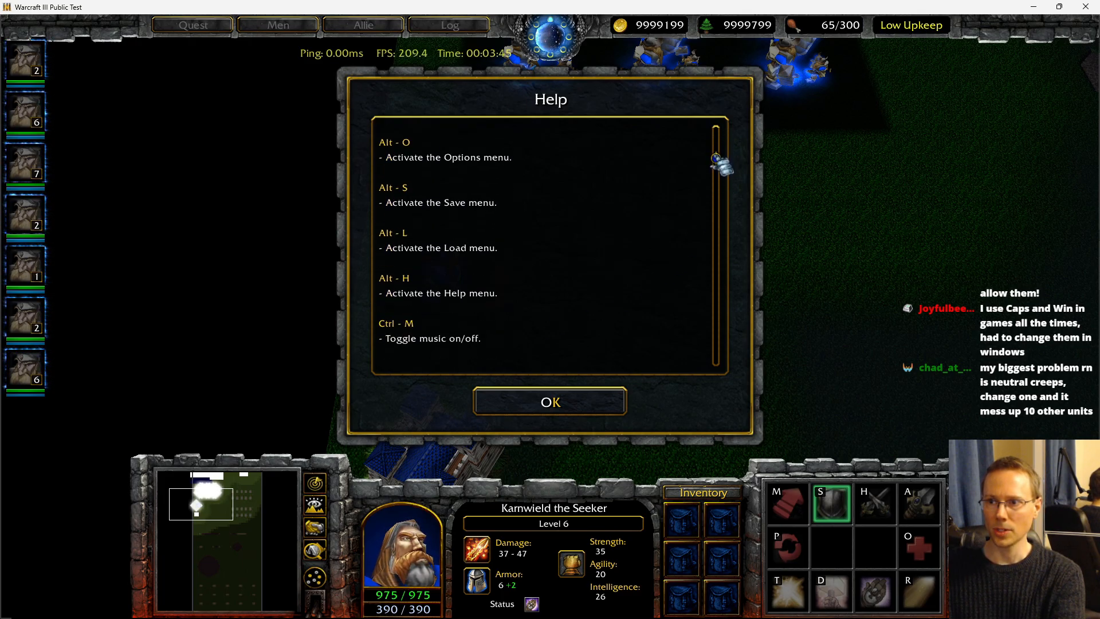
scroll(down, 3)
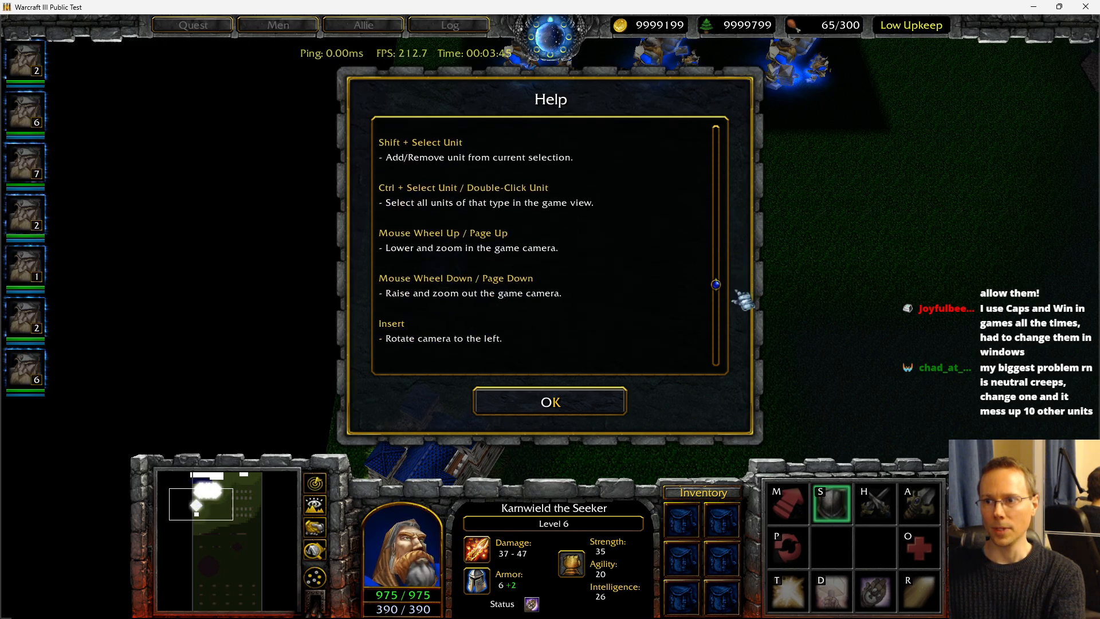
scroll(down, 3)
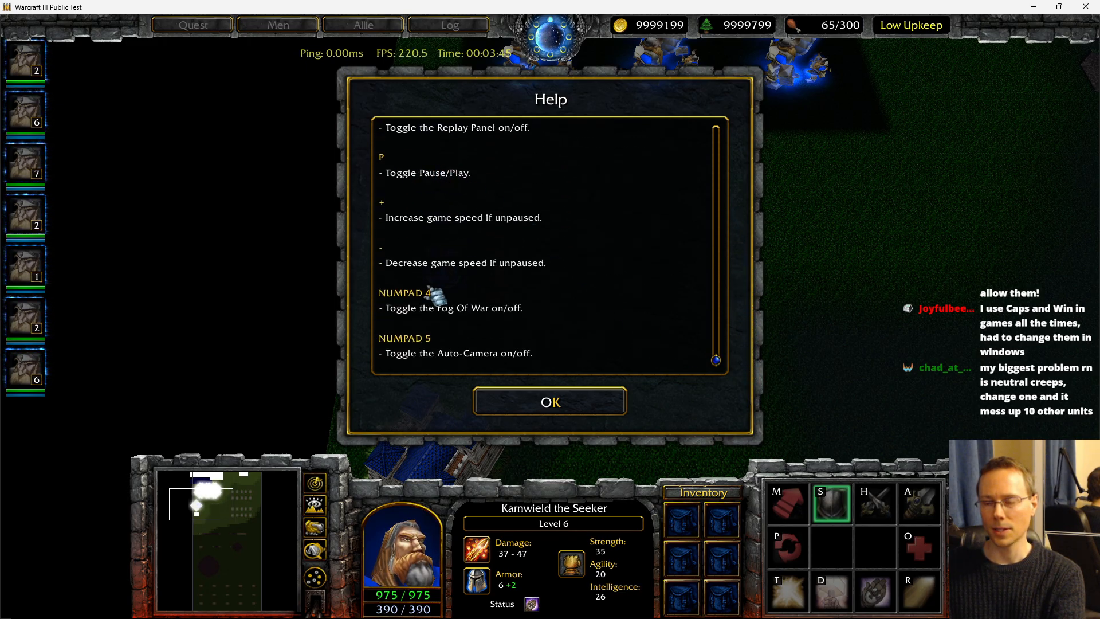
mouse_move(434, 294)
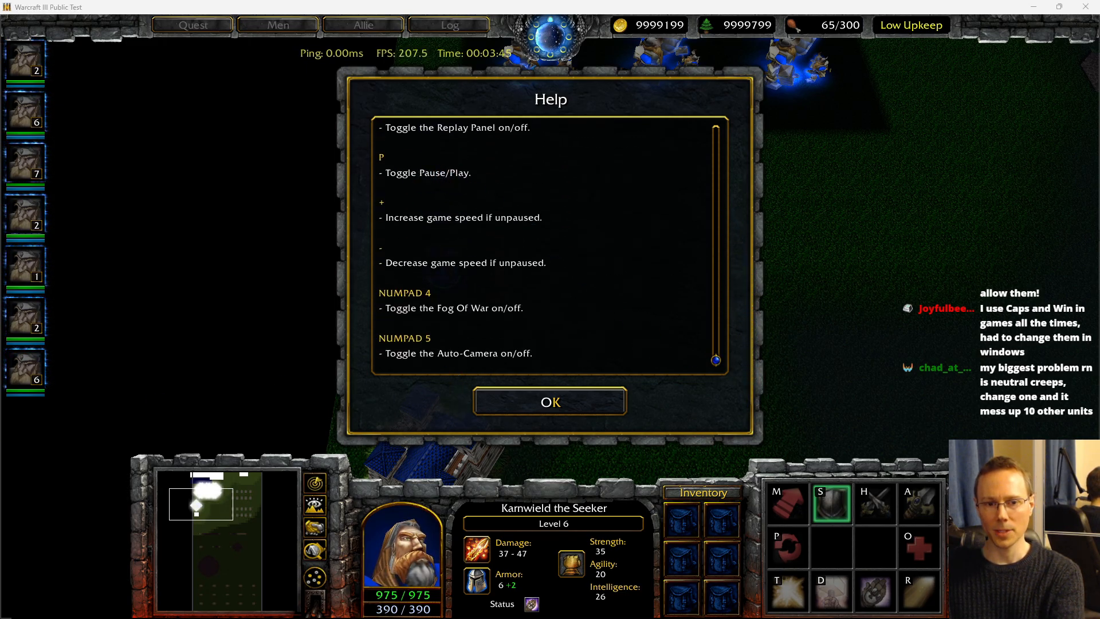
click(550, 401)
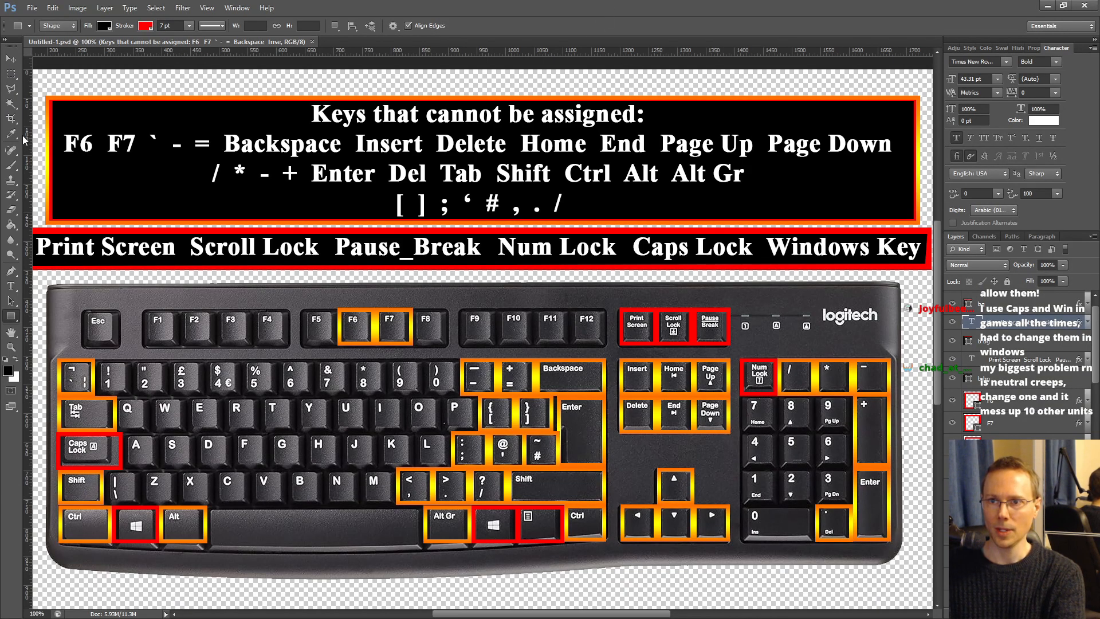
mouse_move(632, 244)
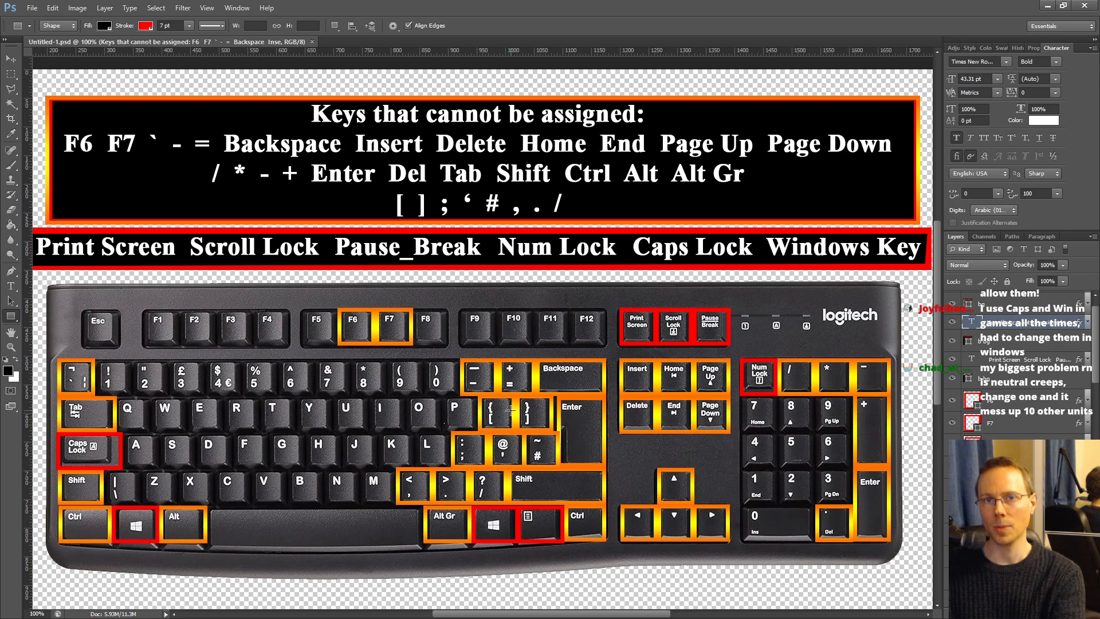
mouse_move(403, 354)
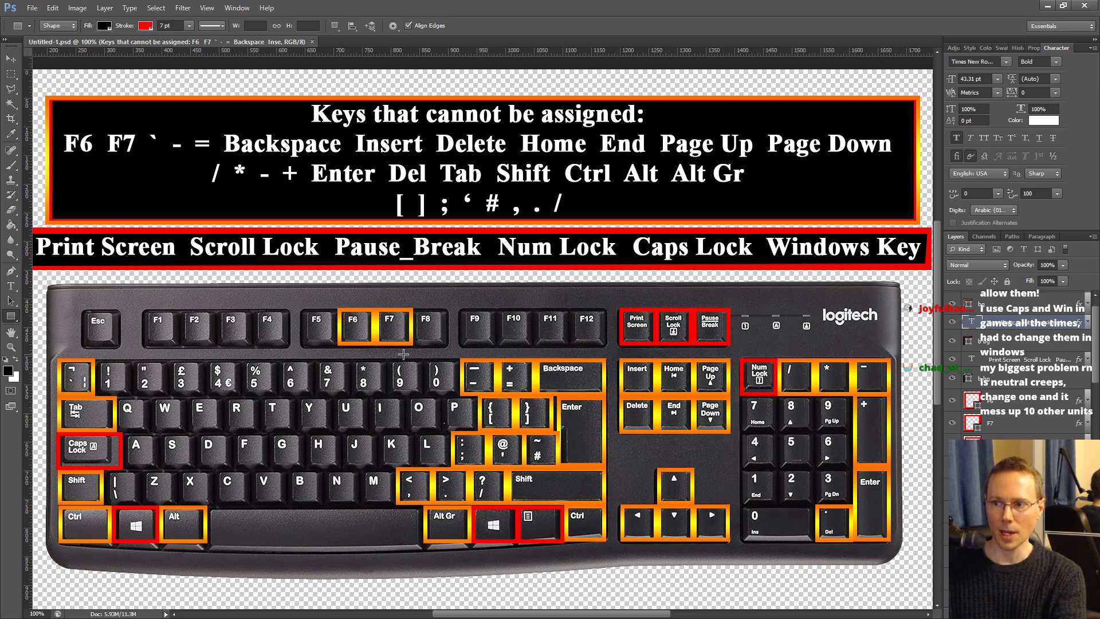
mouse_move(594, 426)
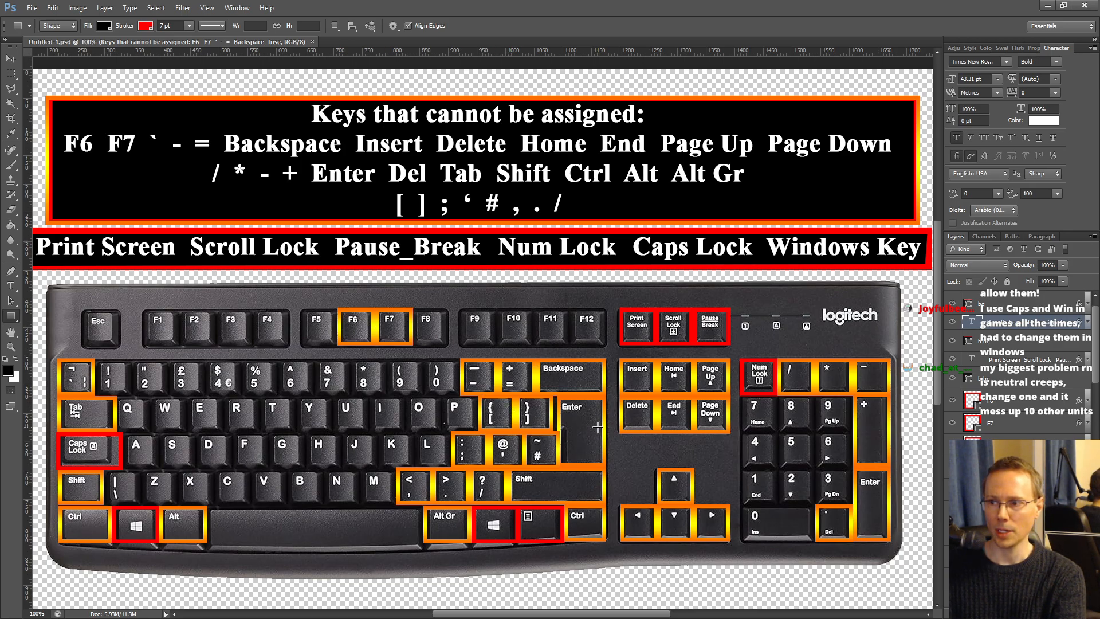
mouse_move(713, 305)
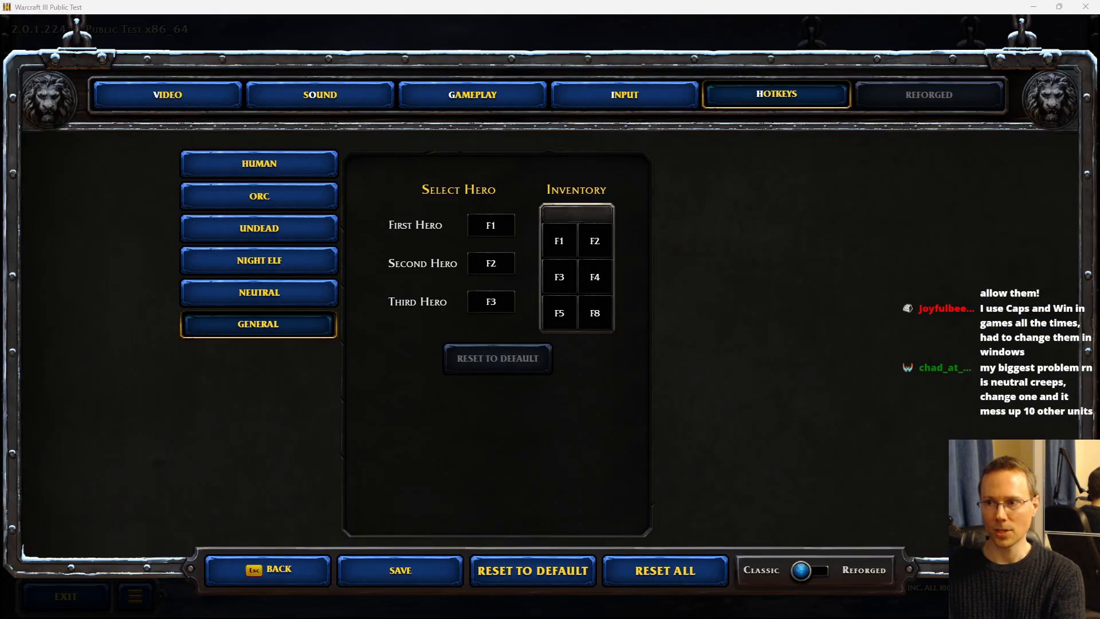
mouse_move(558, 255)
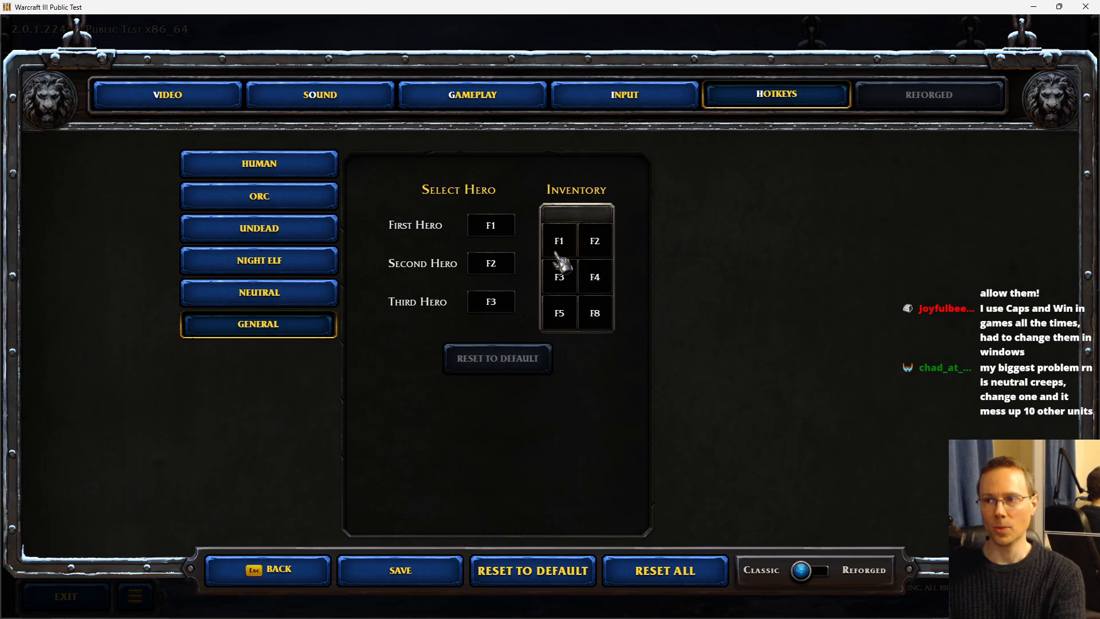
mouse_move(561, 277)
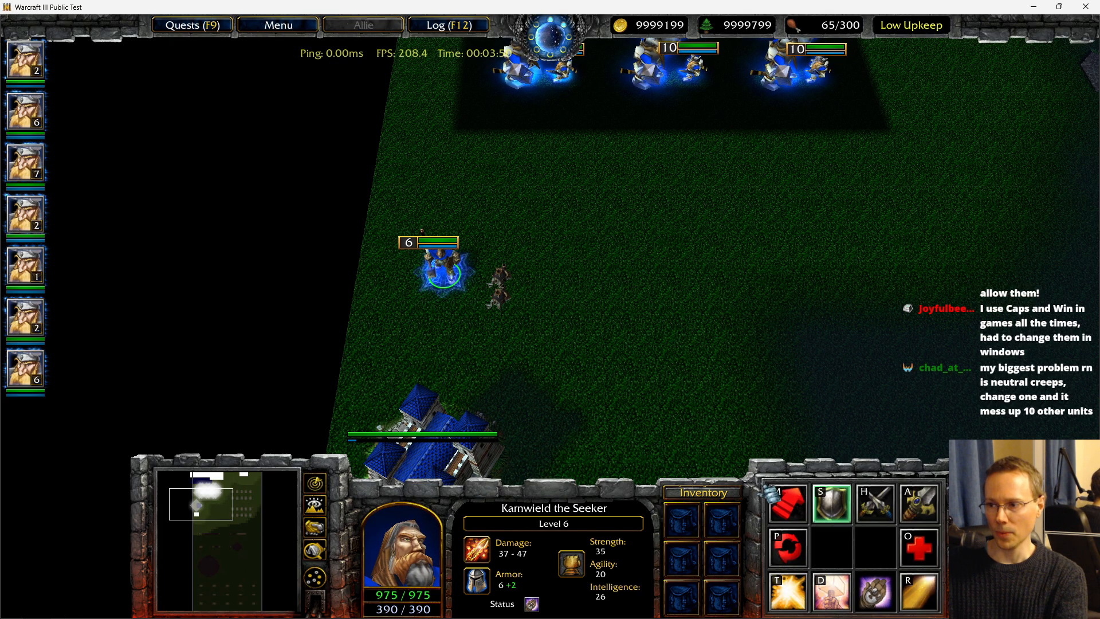
mouse_move(831, 503)
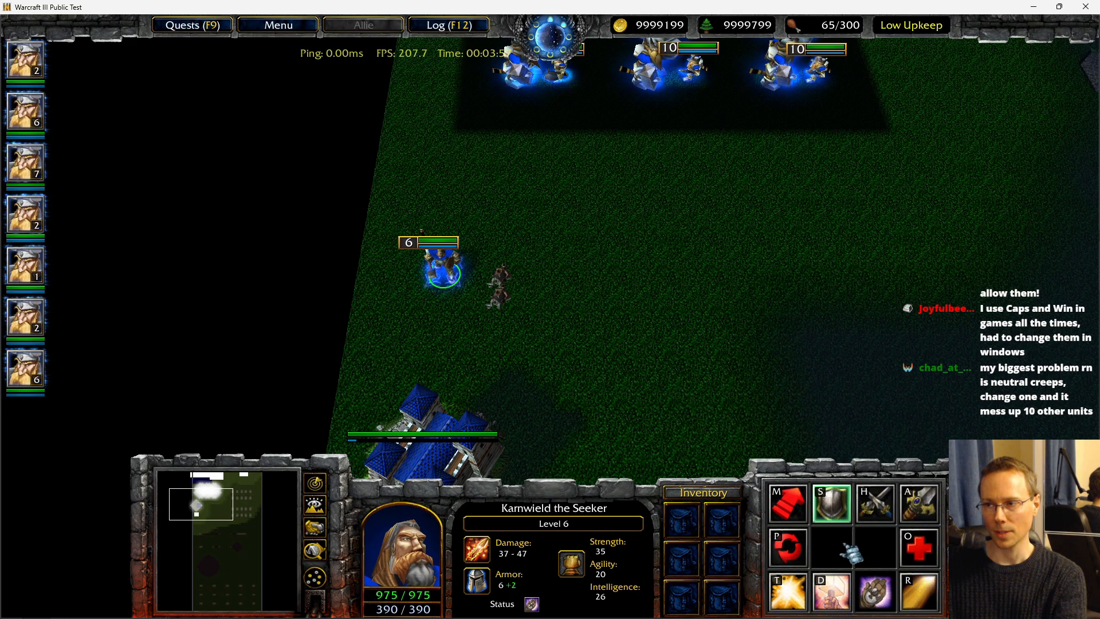
mouse_move(918, 503)
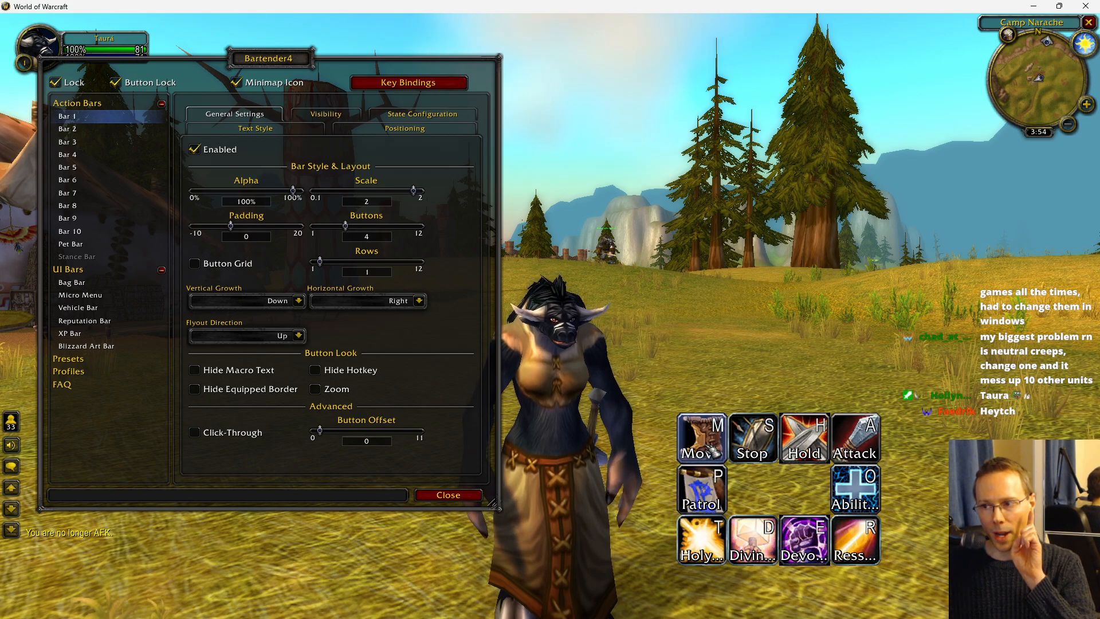
mouse_move(408, 82)
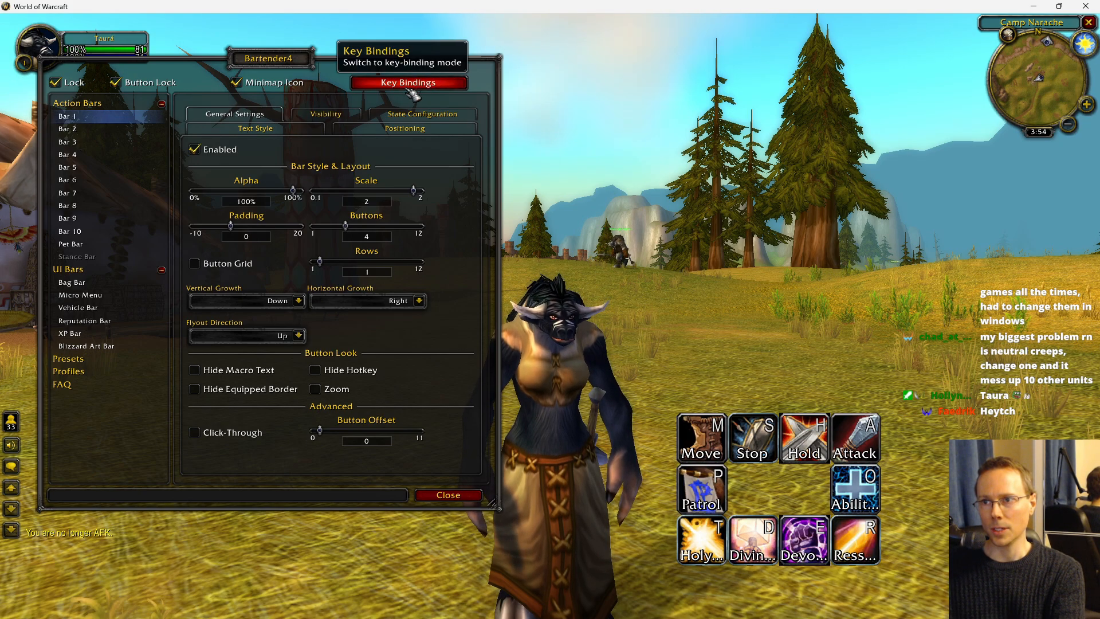
Switch the Bartender4 action bars into key-binding mode
click(406, 83)
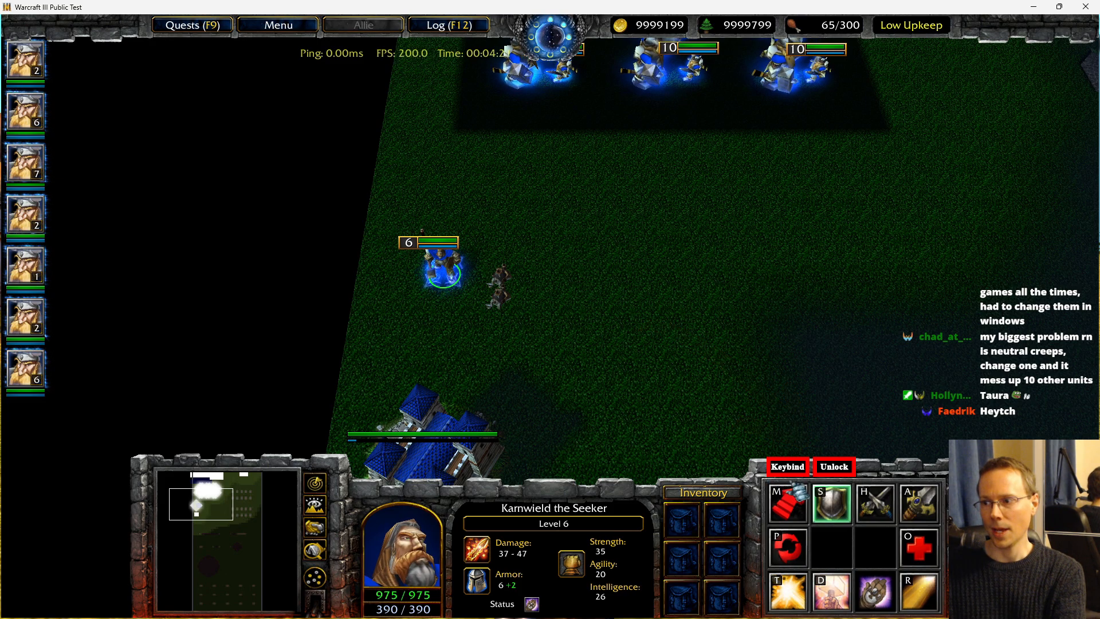
mouse_move(777, 504)
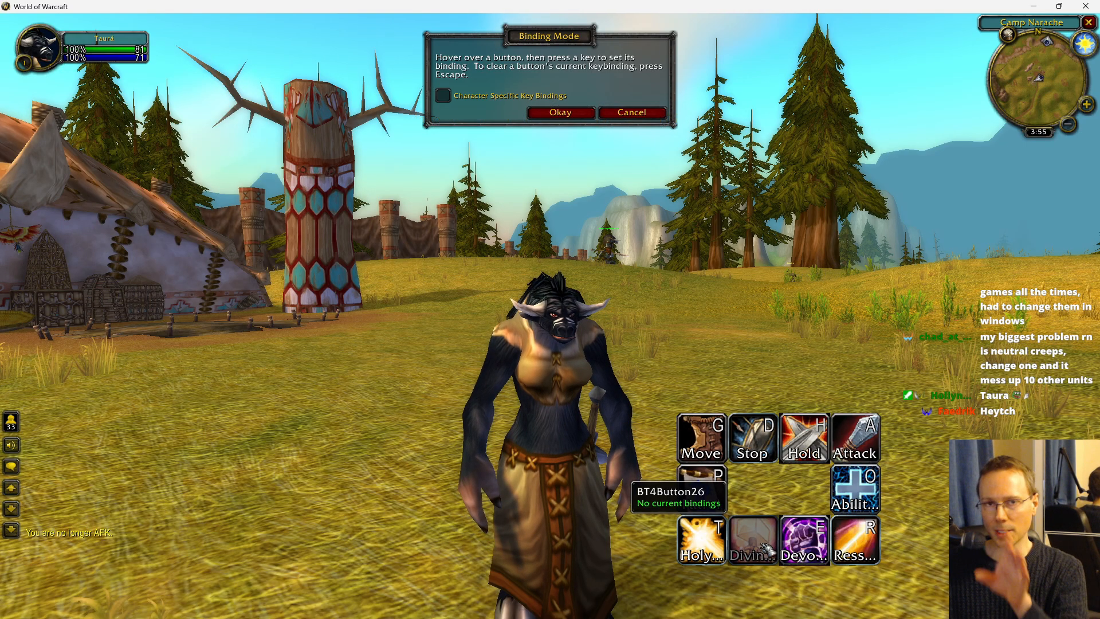
mouse_move(752, 436)
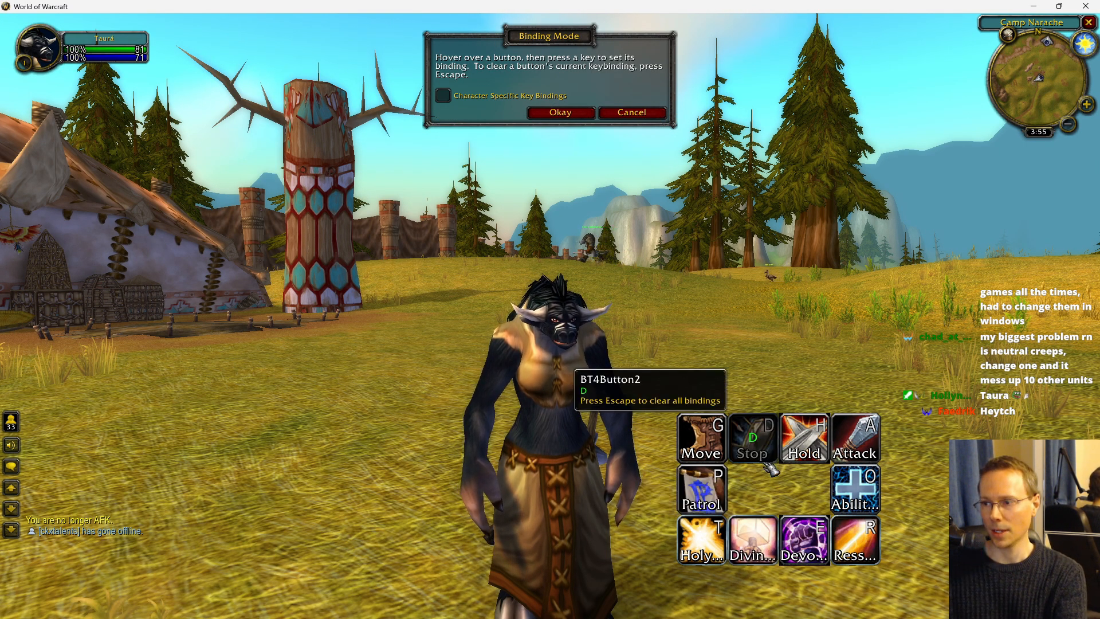
Bind the Stop ability to S, confirm the new bar bindings and close Bartender4
key(s)
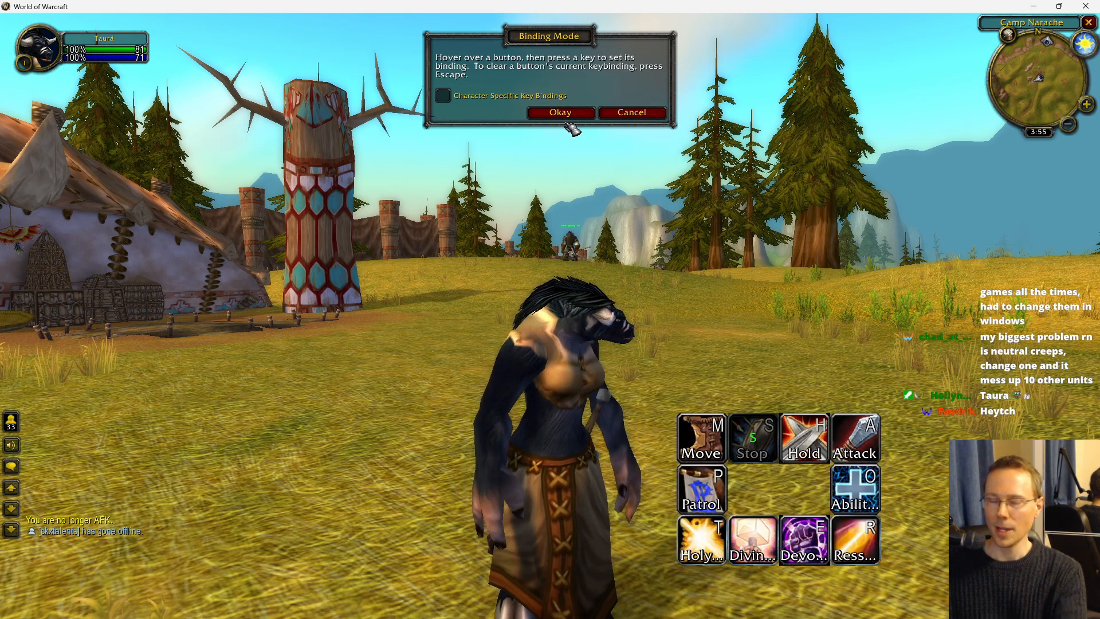
mouse_move(700, 437)
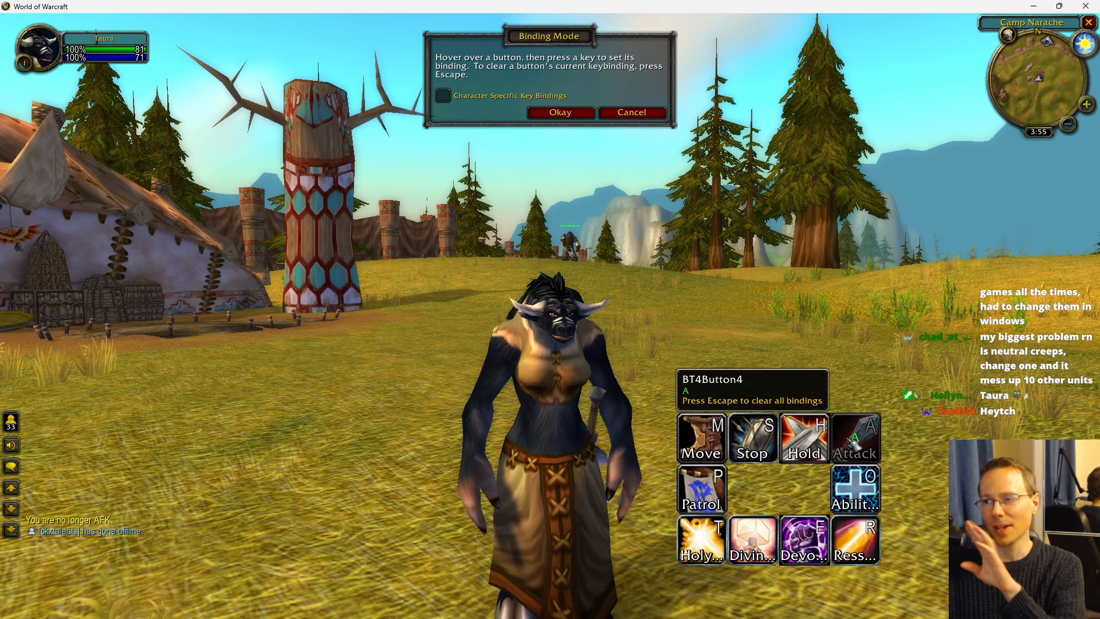
mouse_move(699, 436)
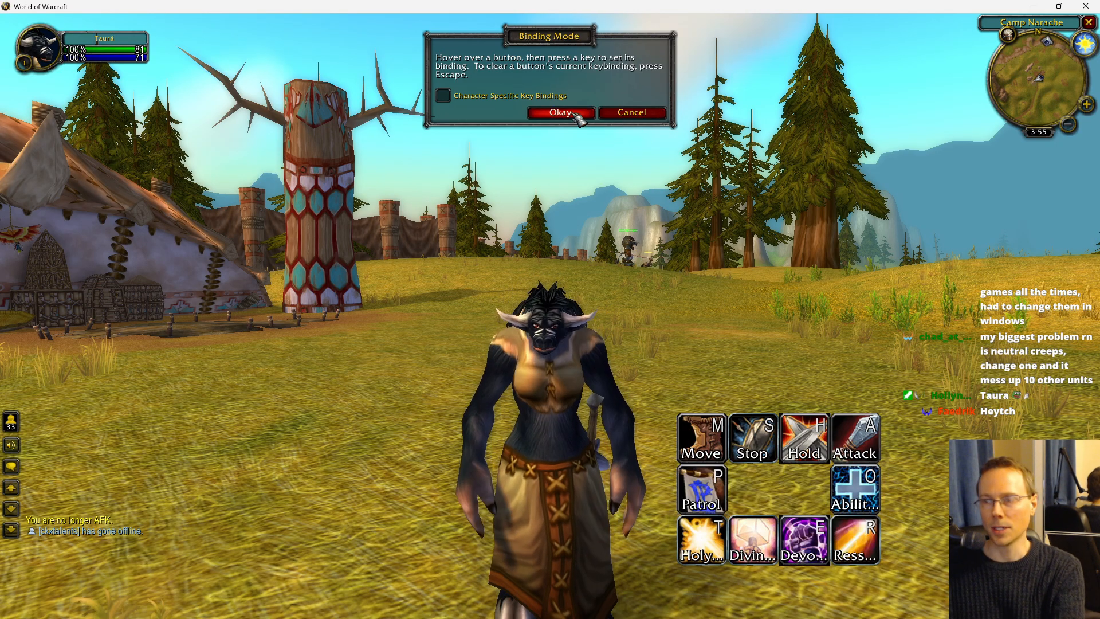
click(559, 112)
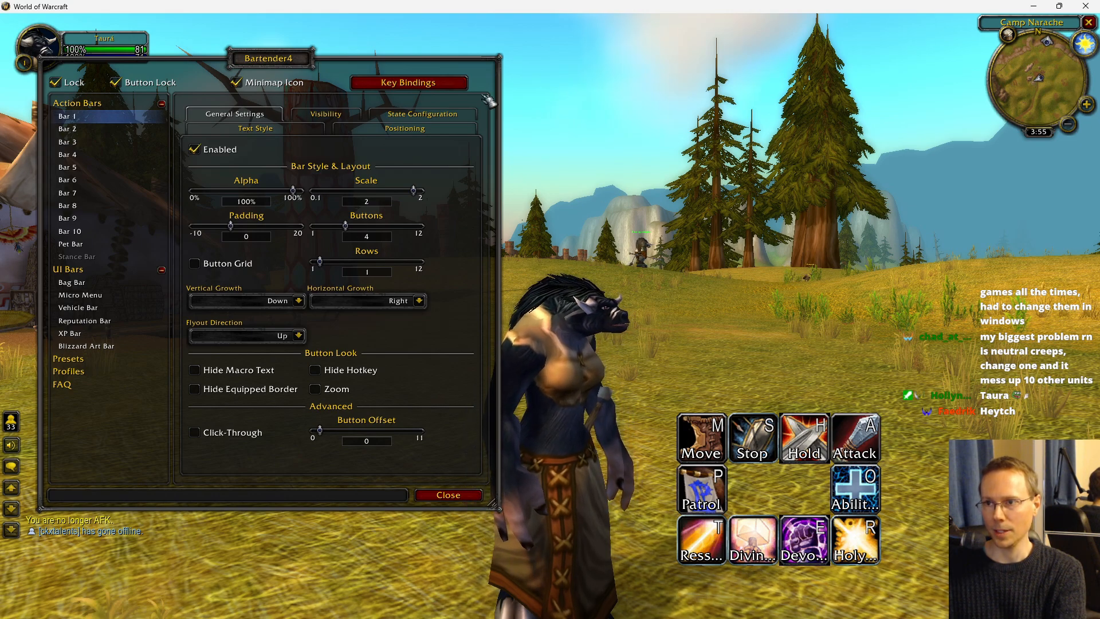
click(407, 82)
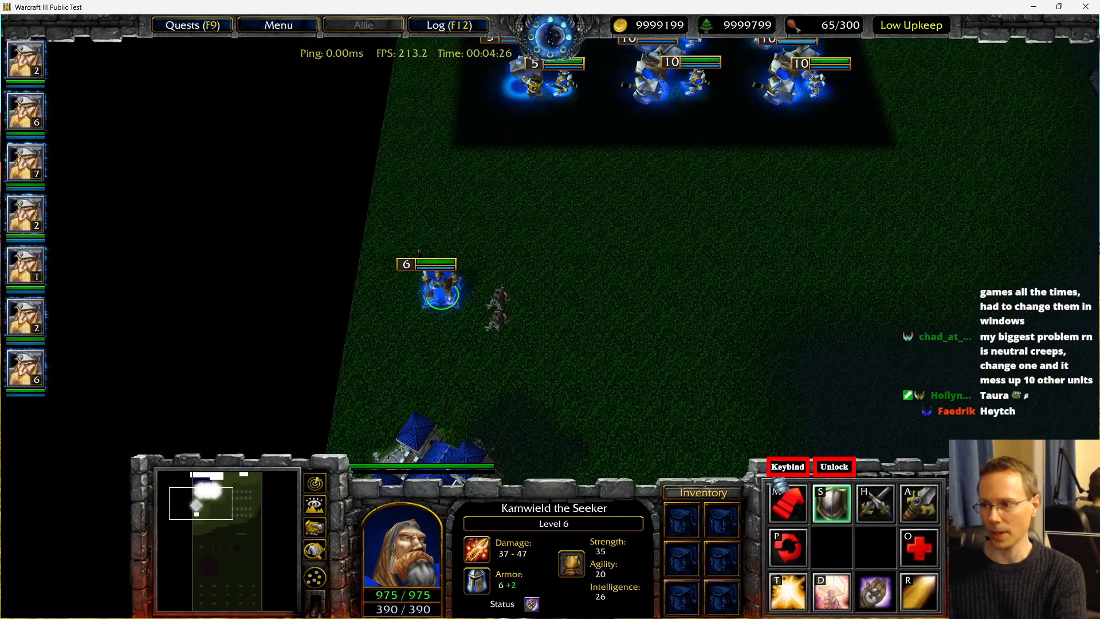
mouse_move(786, 502)
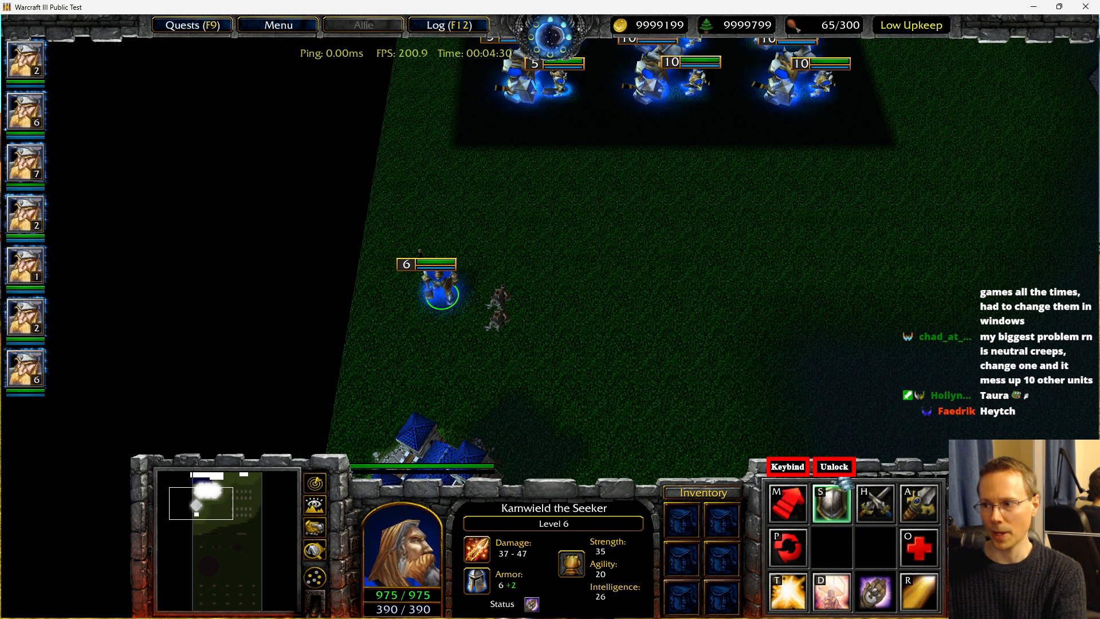
mouse_move(832, 502)
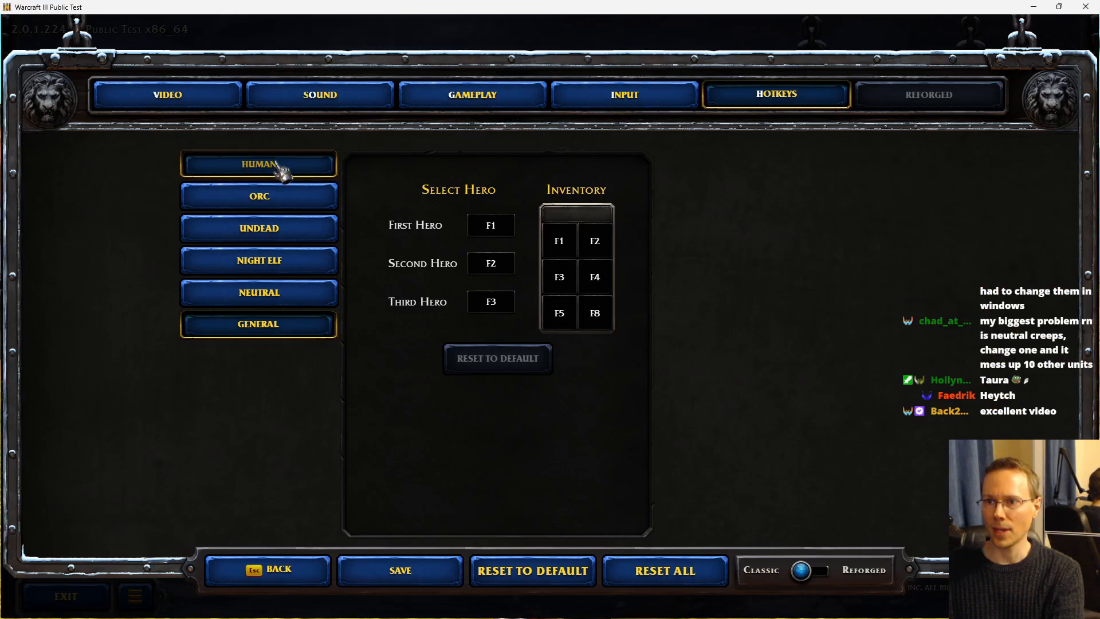
Show the Human race hotkeys and the Mountain King's command card keys (T, C, B, V)
click(258, 162)
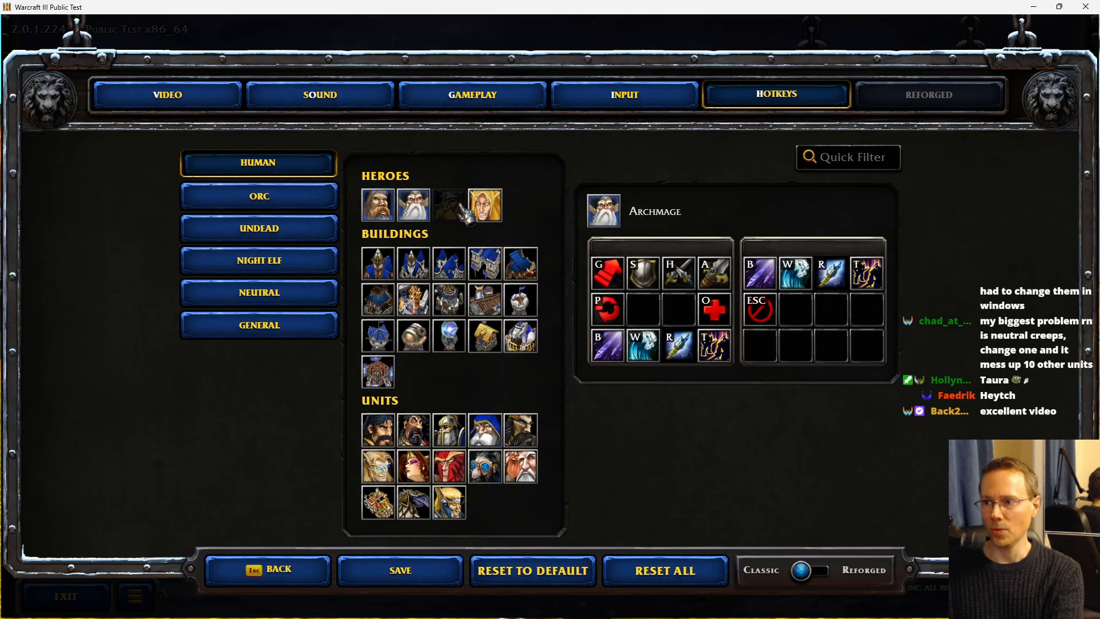
click(448, 203)
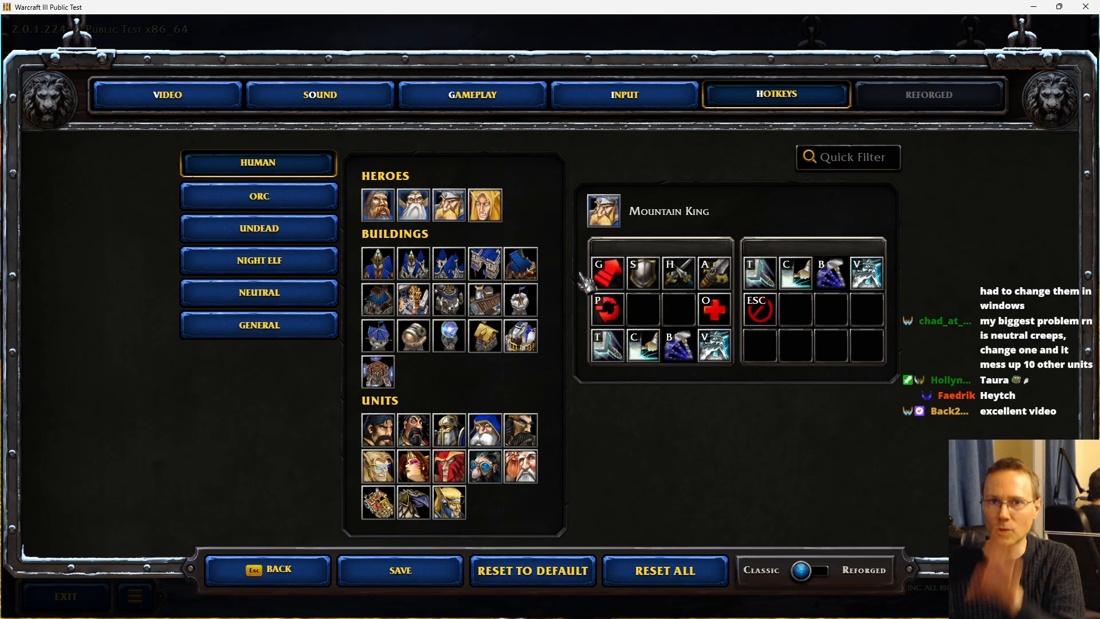
mouse_move(280, 158)
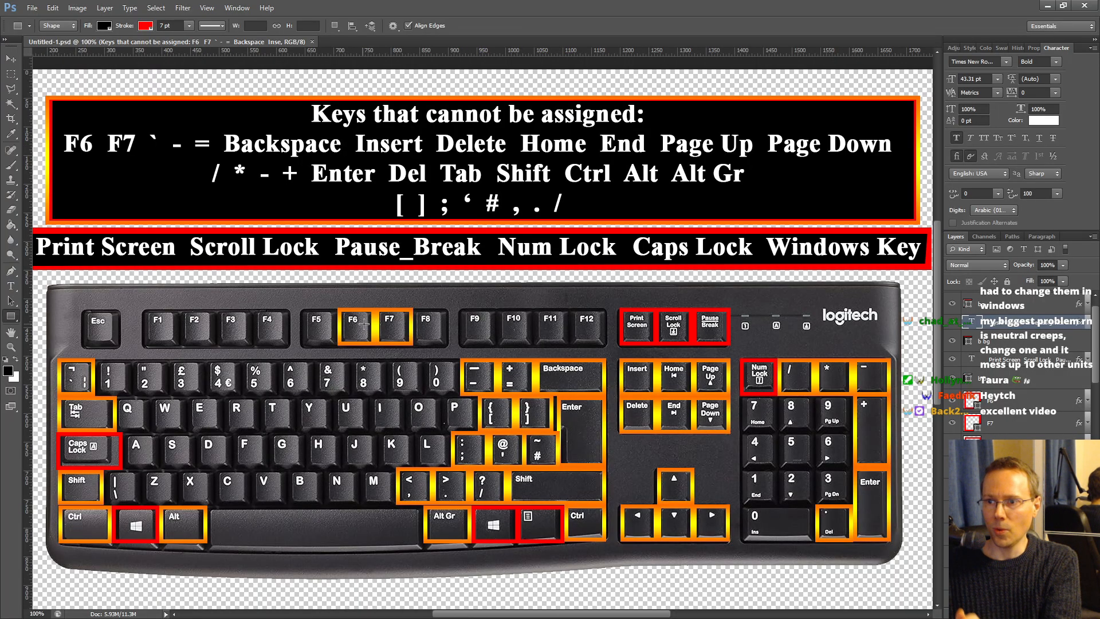
mouse_move(563, 467)
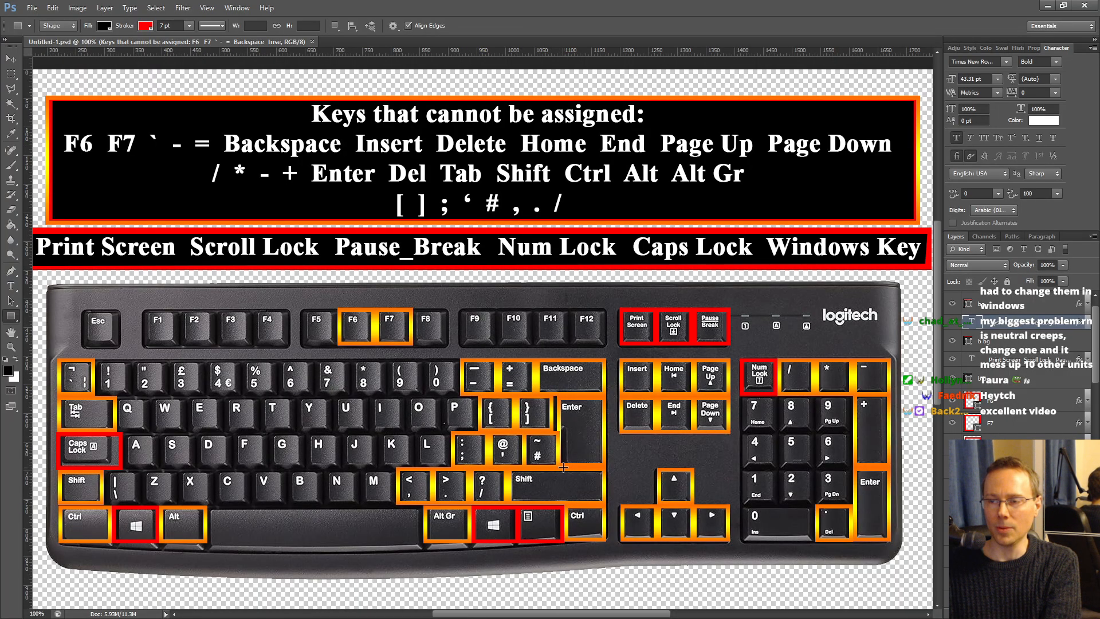